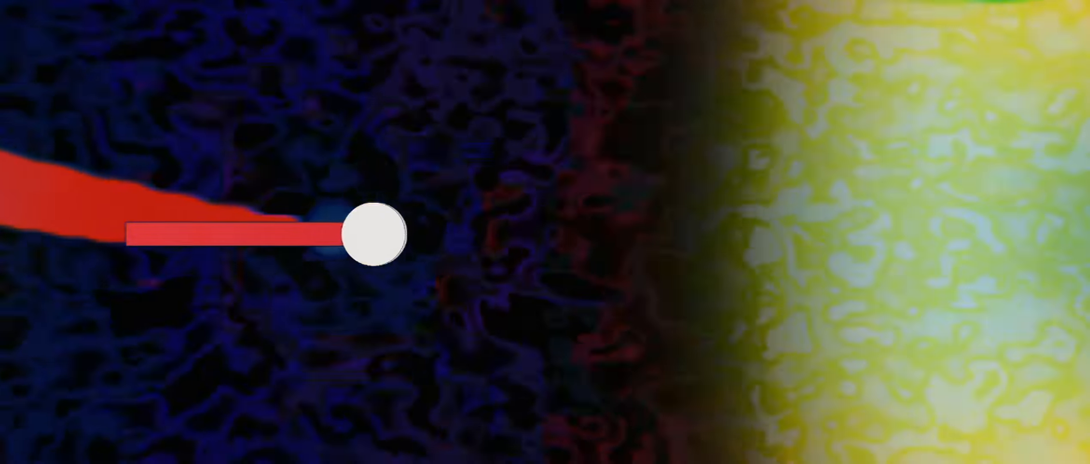
left_click_drag(376, 233, 754, 233)
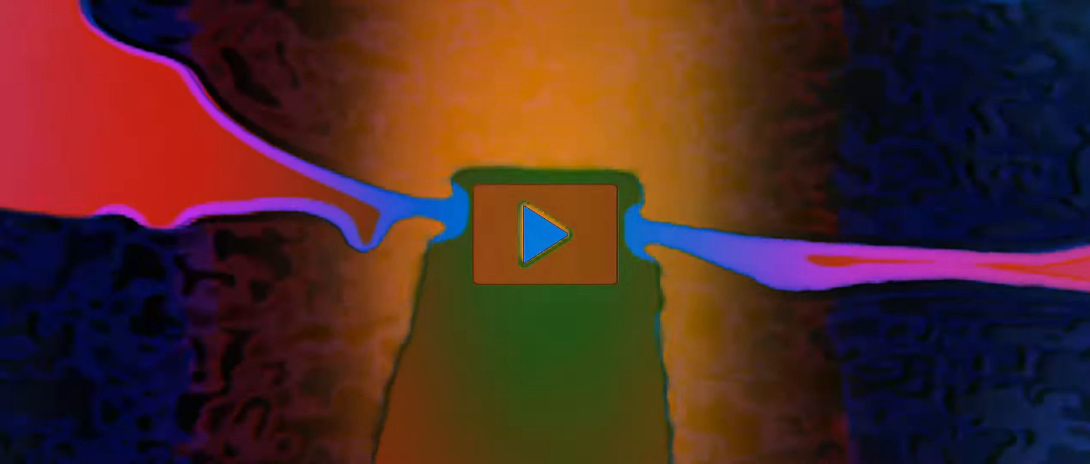
left_click(545, 232)
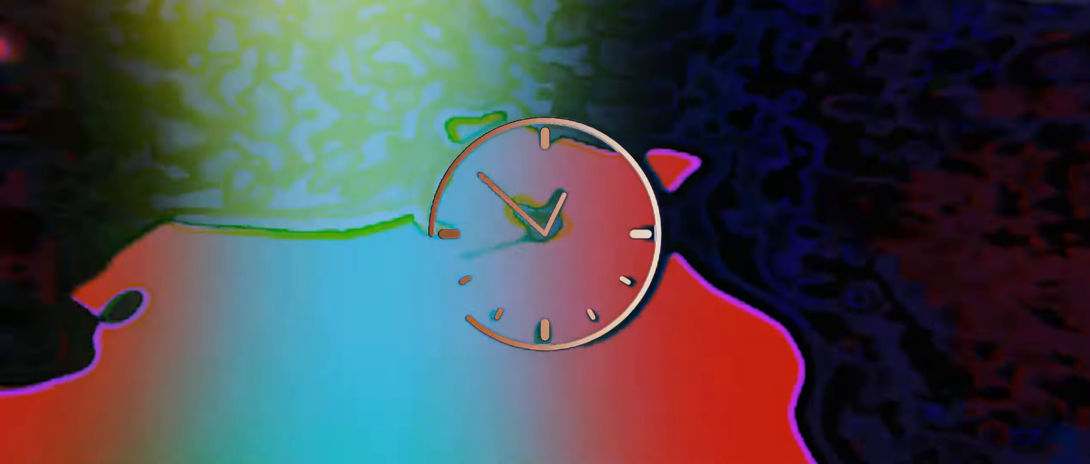